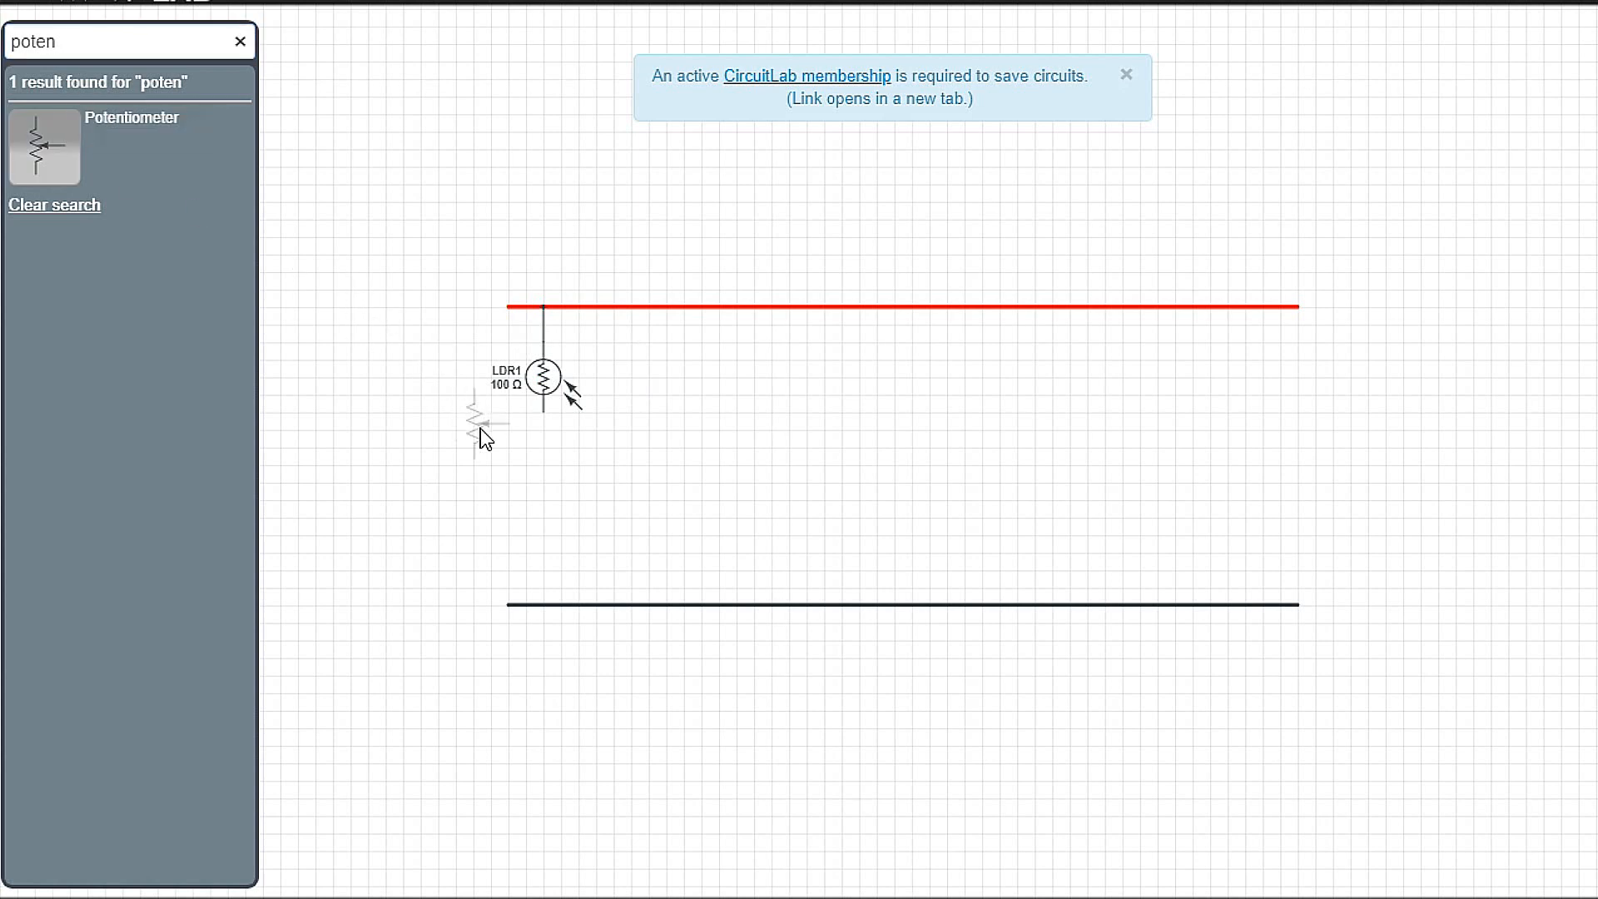
- Place potentiometer R1 (10 kΩ) below LDR1 and resistor R2 down to the ground rail
click(539, 479)
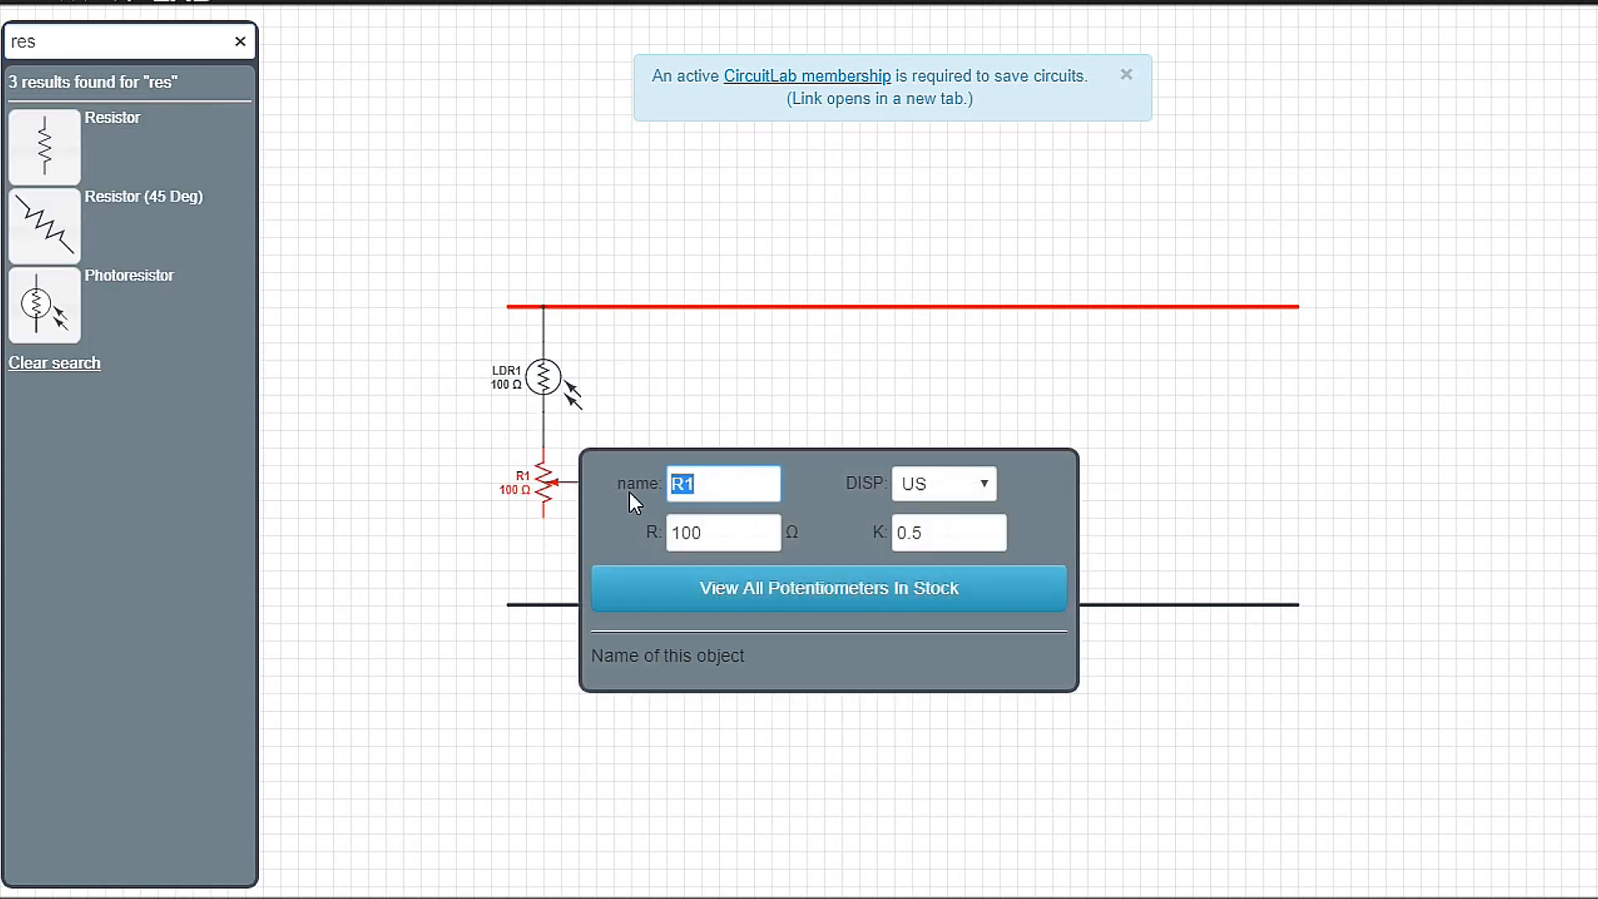
mouse_move(747, 497)
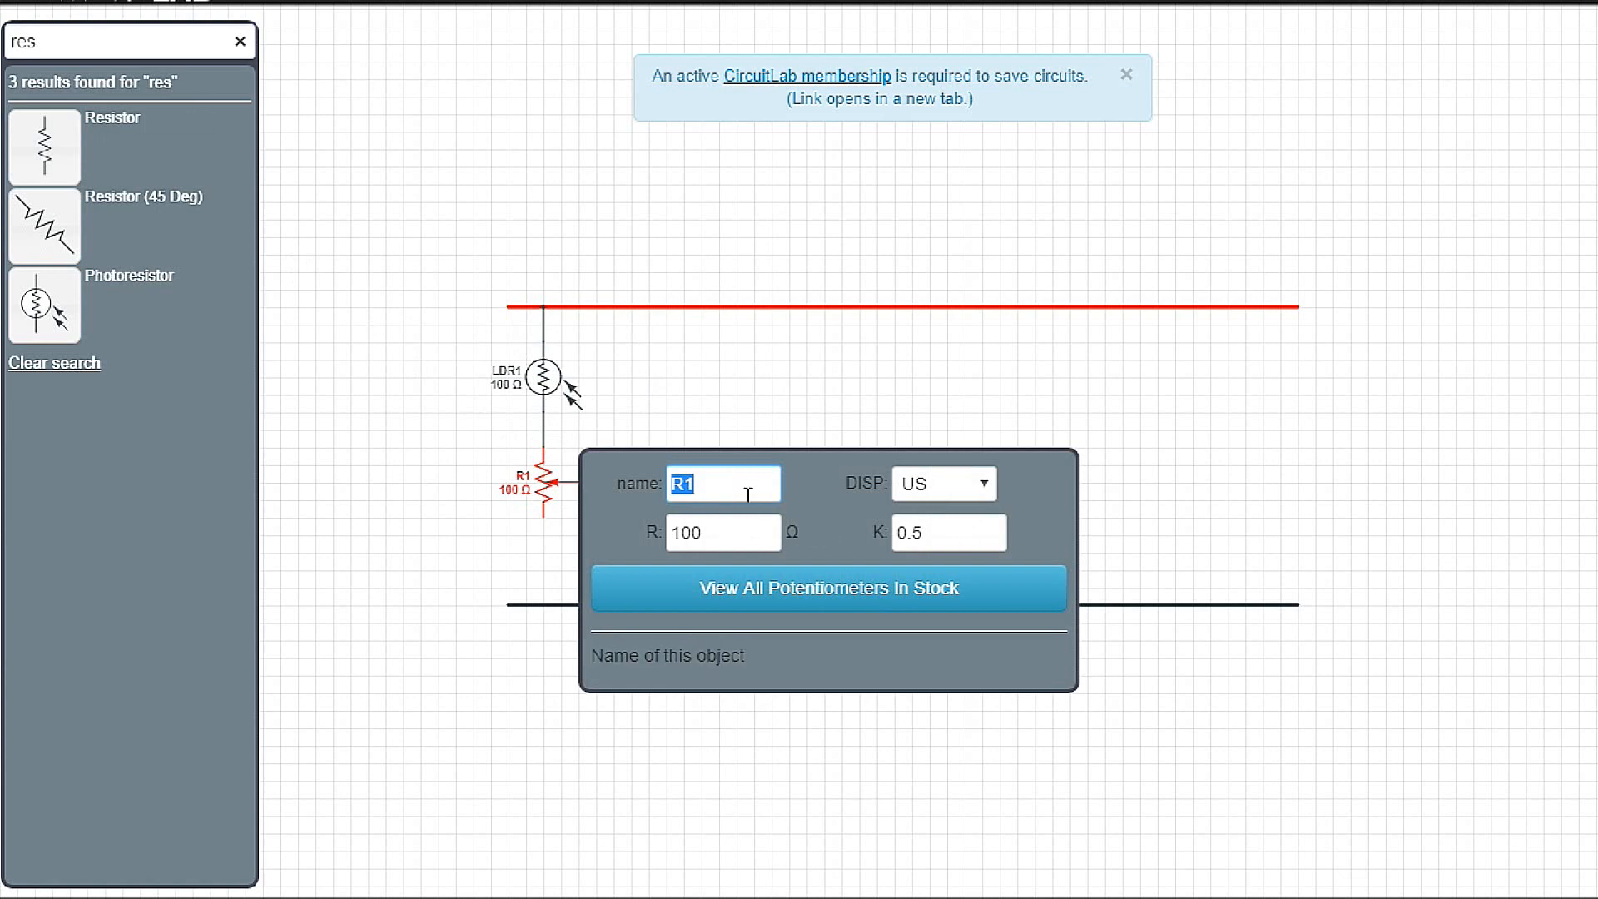
click(722, 533)
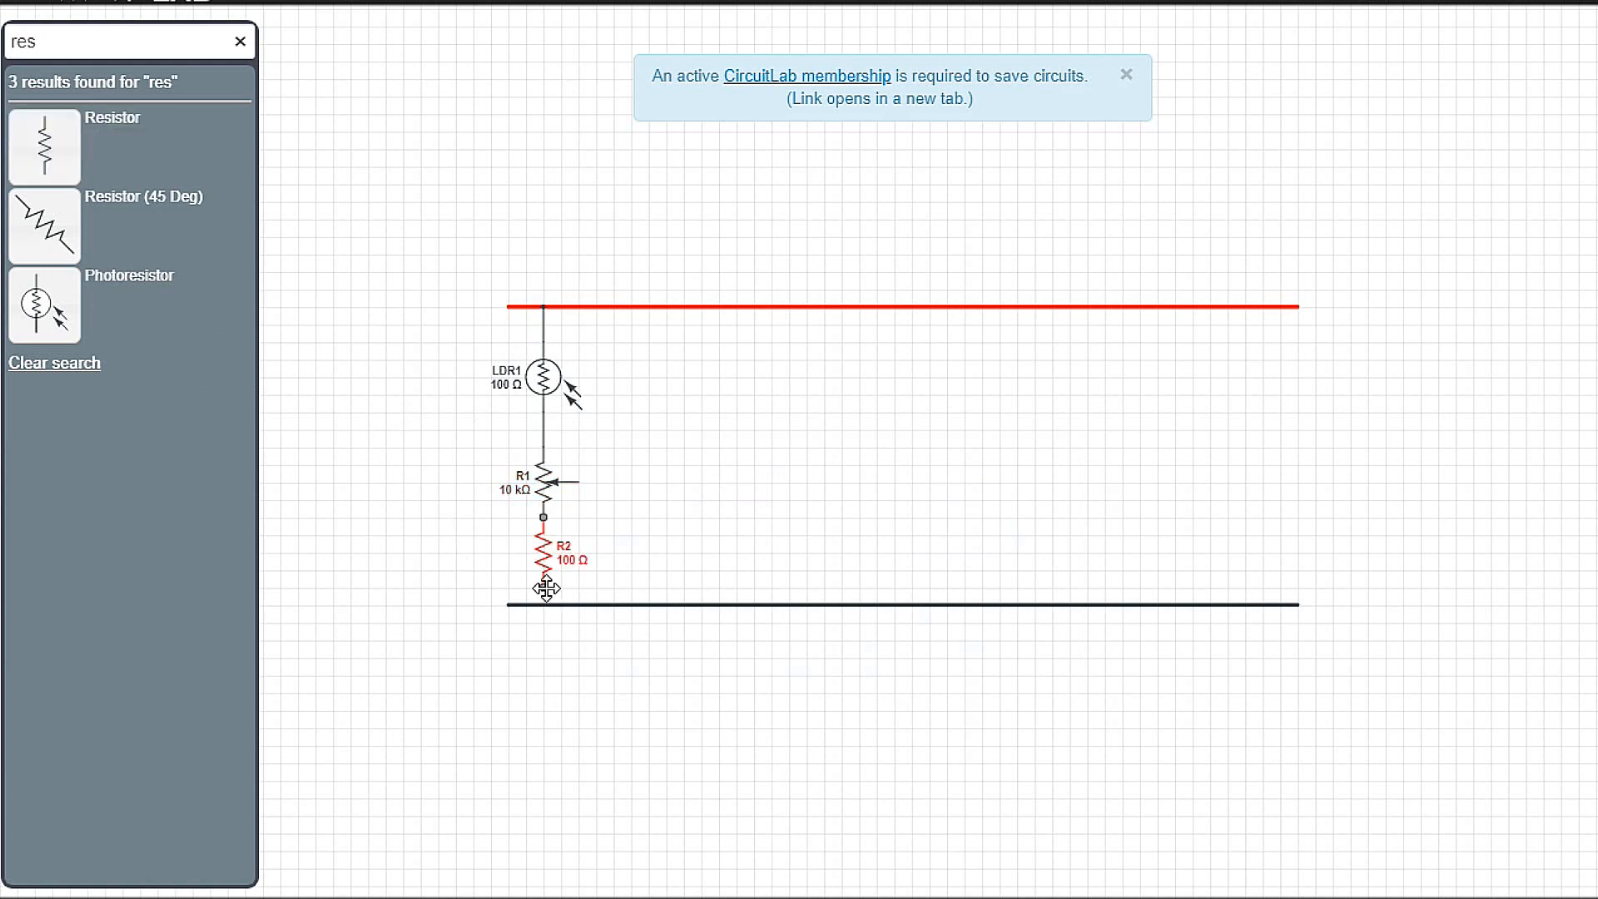
double_click(542, 552)
text(tra)
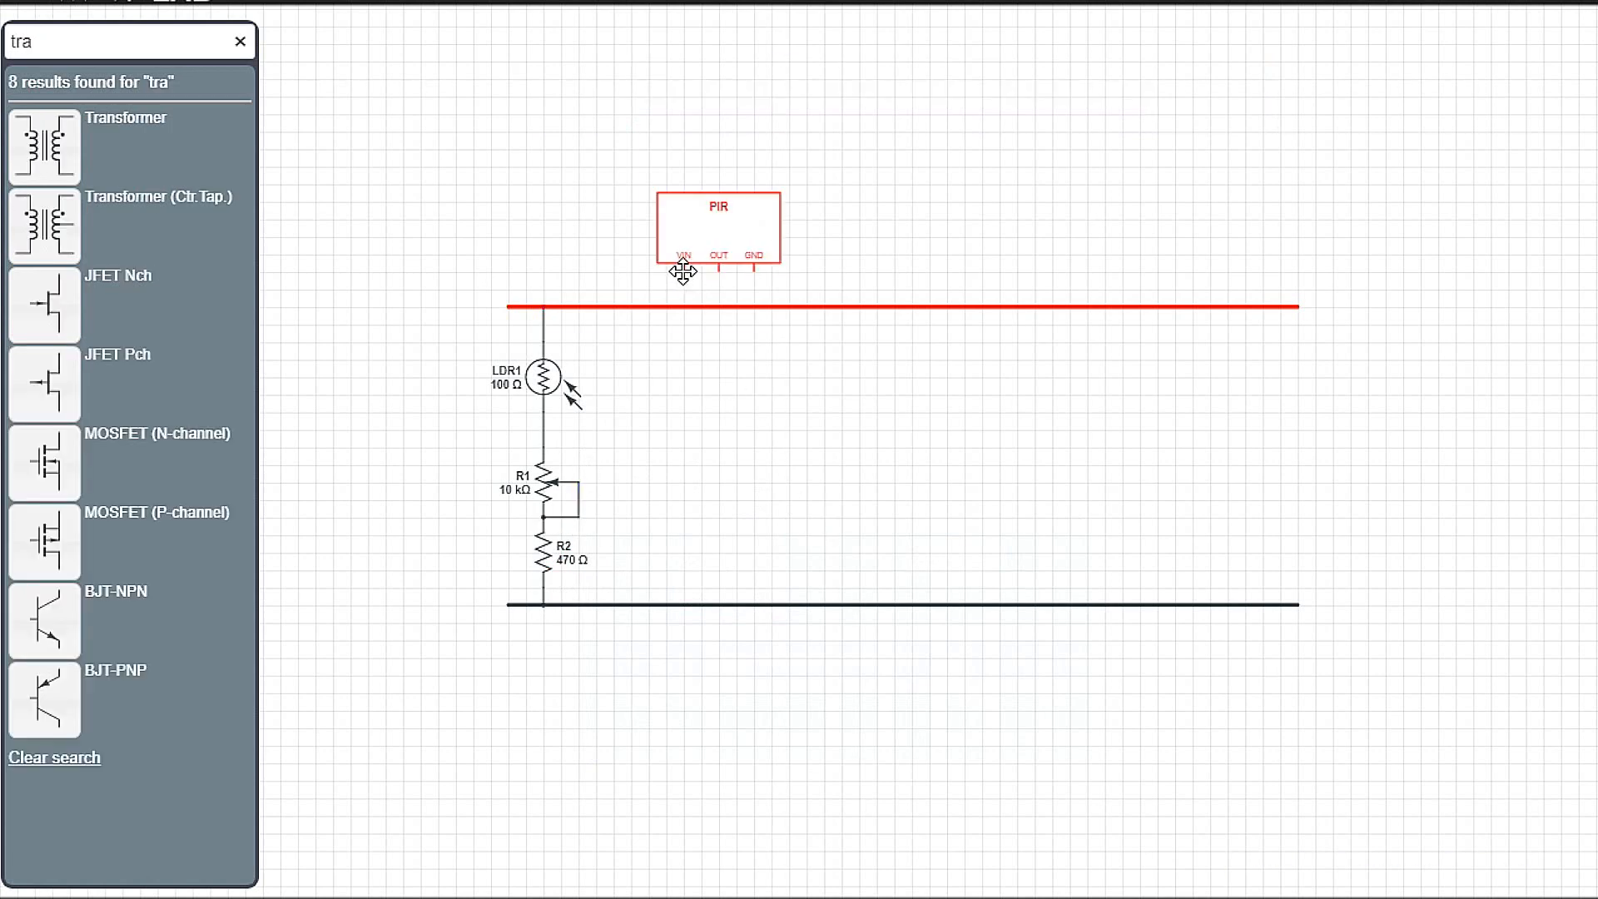
- Place the PIR module on the positive rail and a plain diode D1 under its OUT pin
click(240, 40)
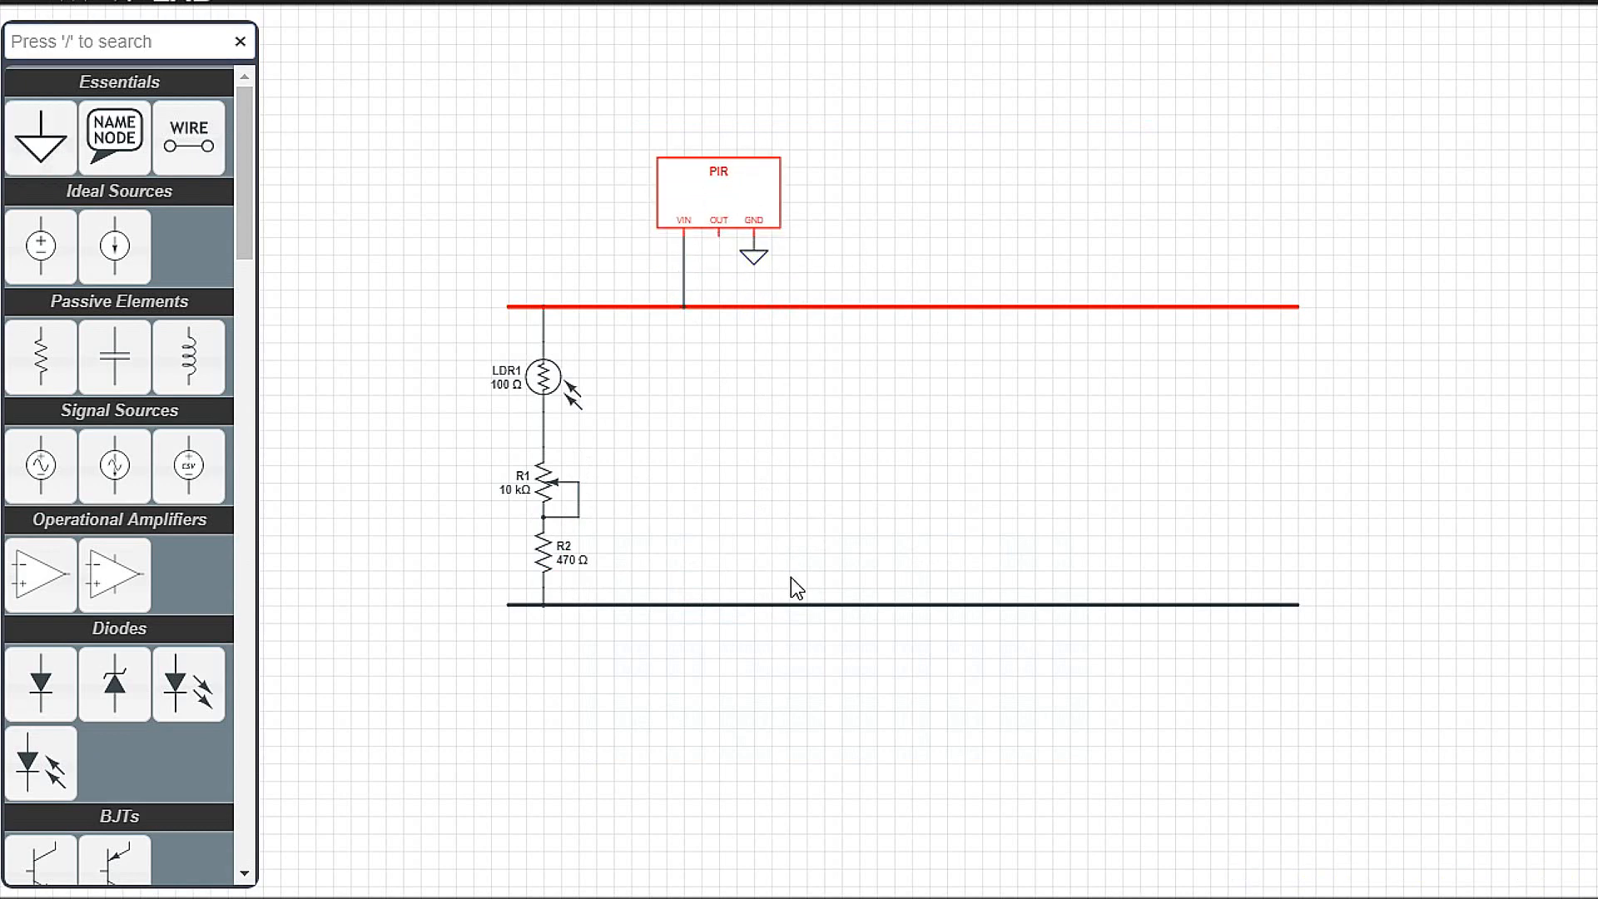
text(dio)
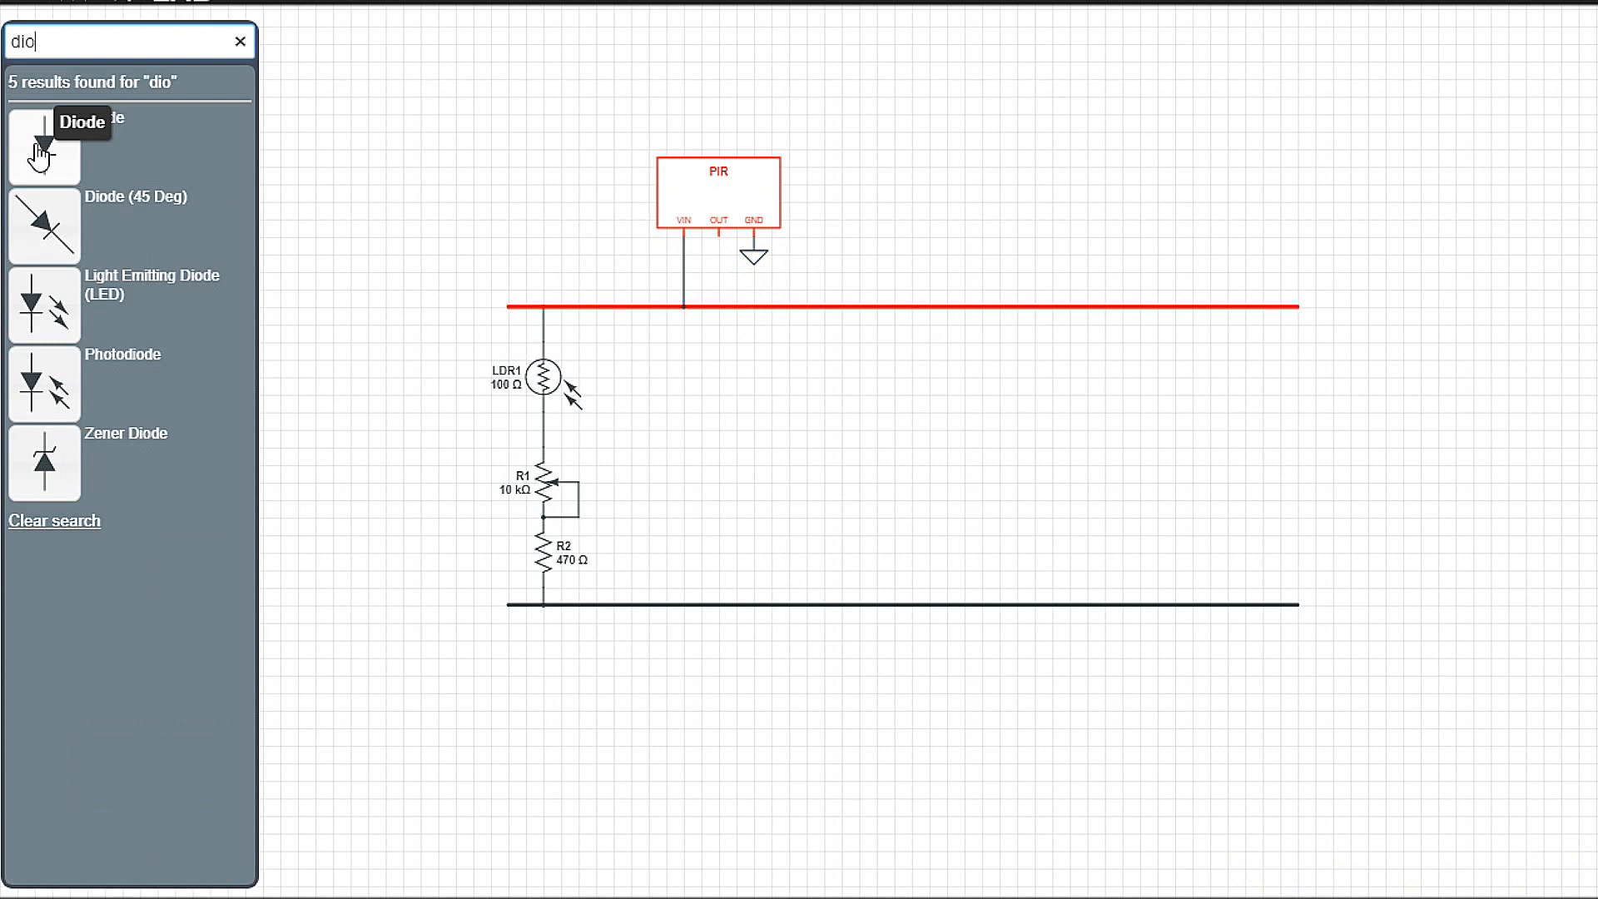
click(43, 148)
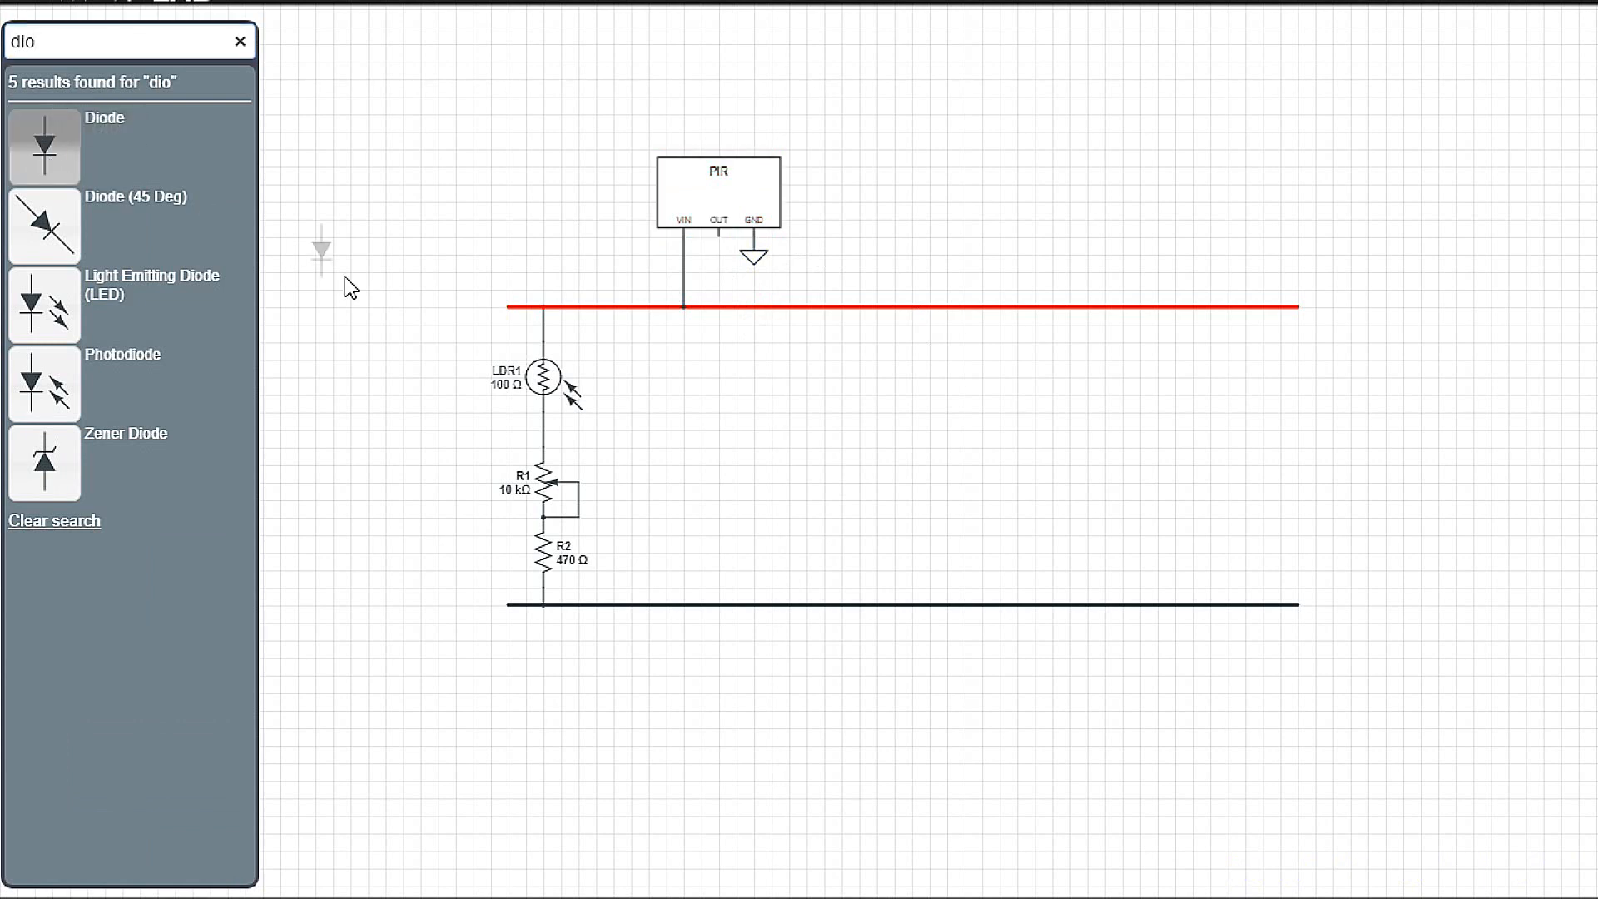
mouse_move(703, 361)
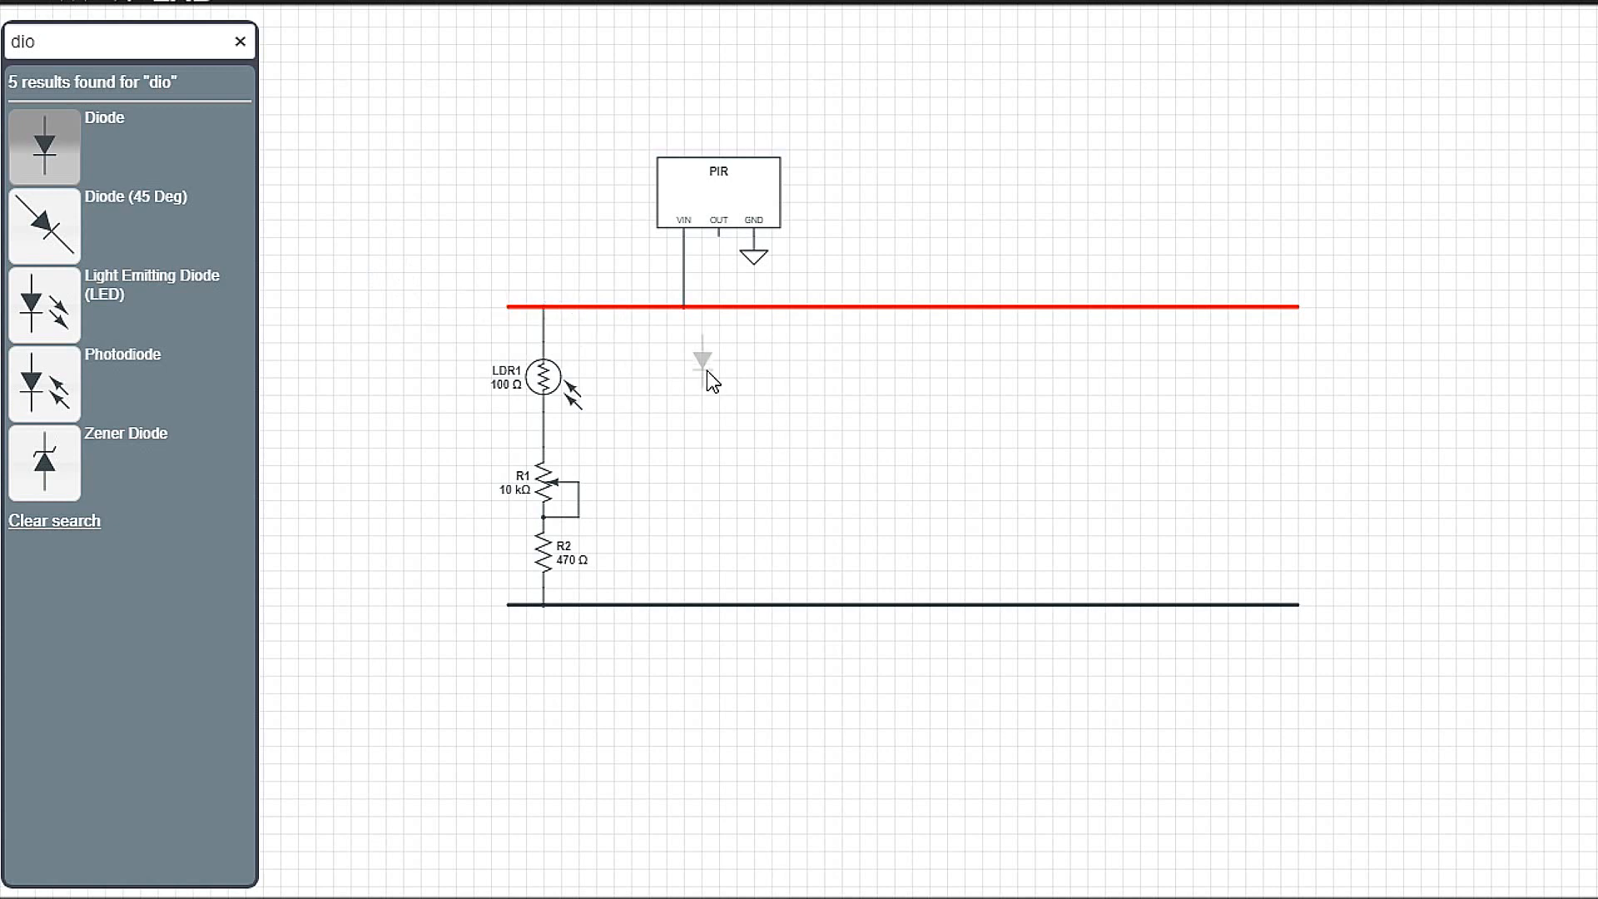
mouse_move(735, 298)
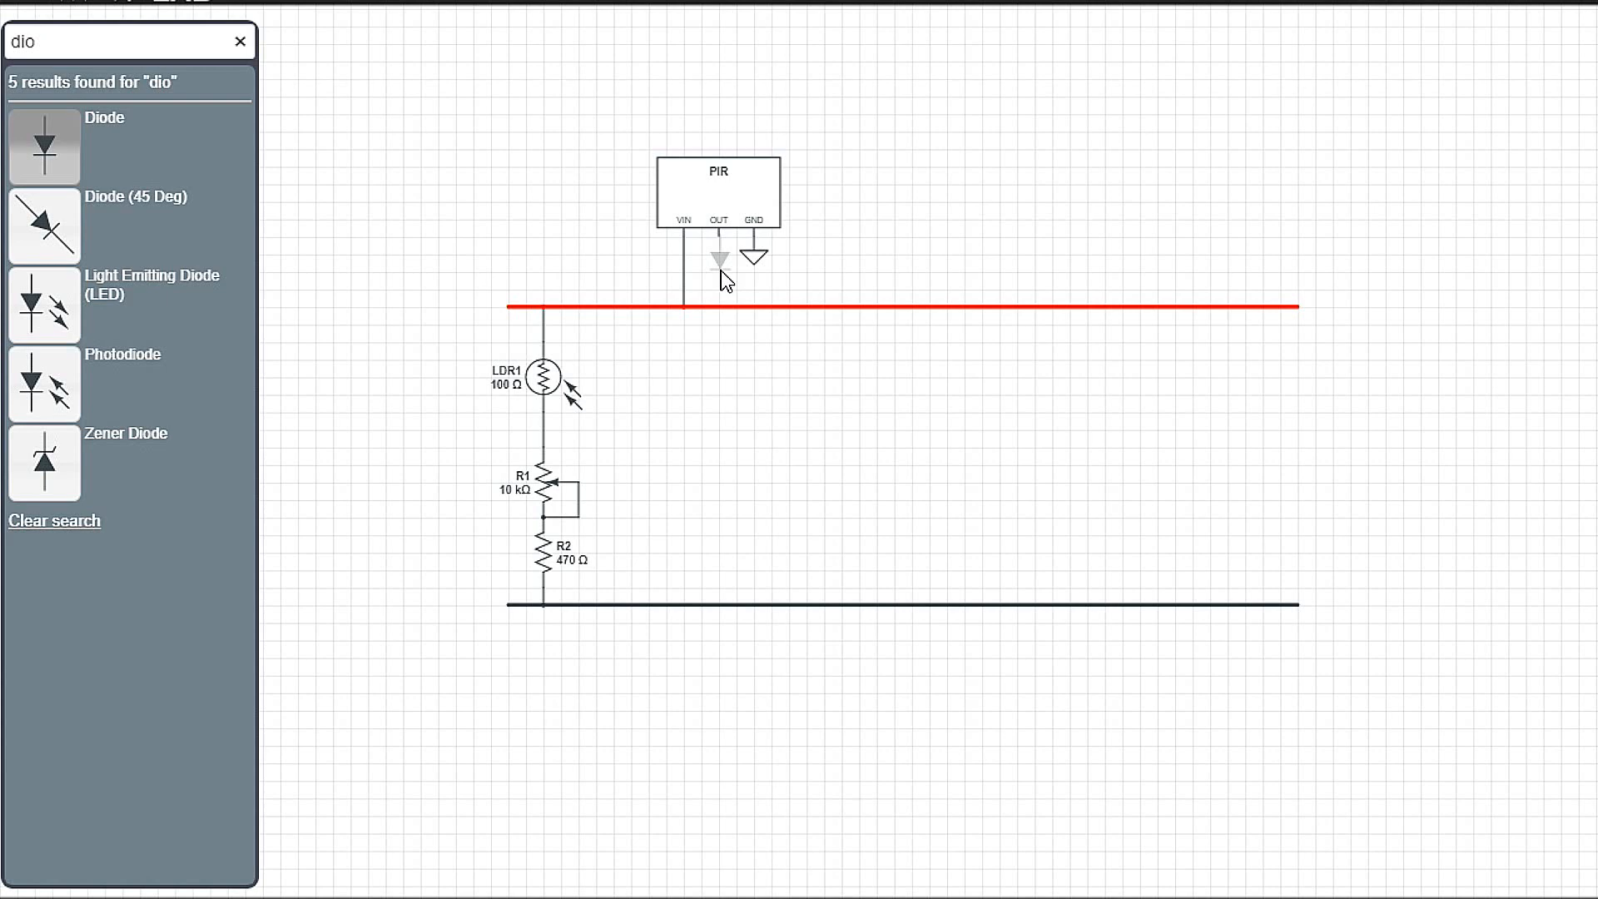
click(719, 278)
text(re)
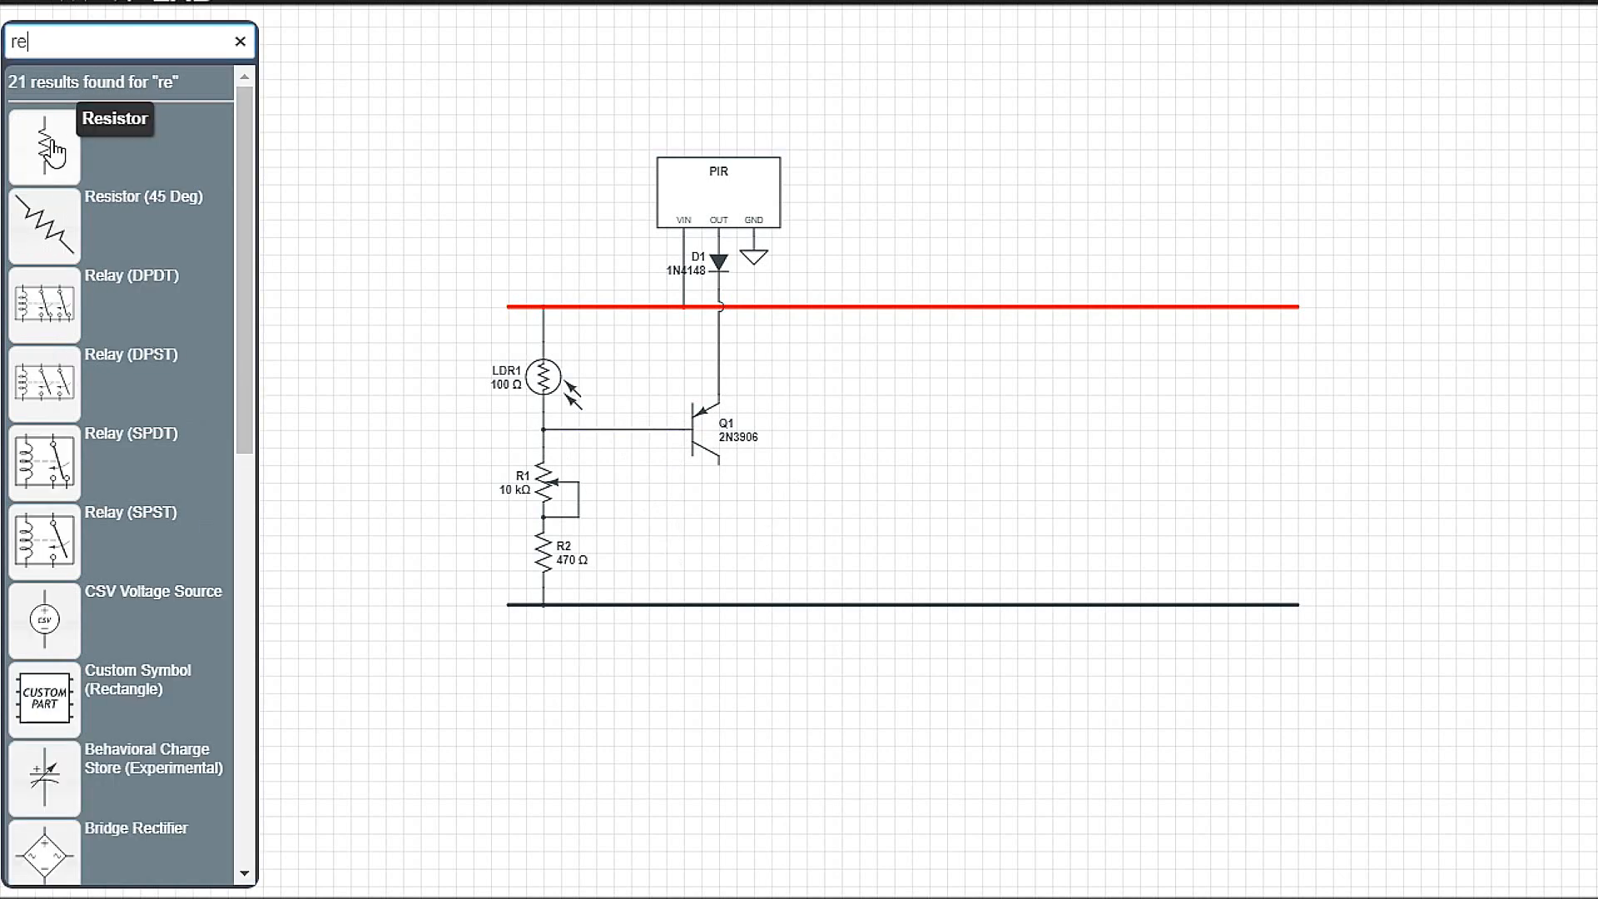
- Add 10 kΩ resistor R3 from Q1 to ground and search for the next part
click(44, 146)
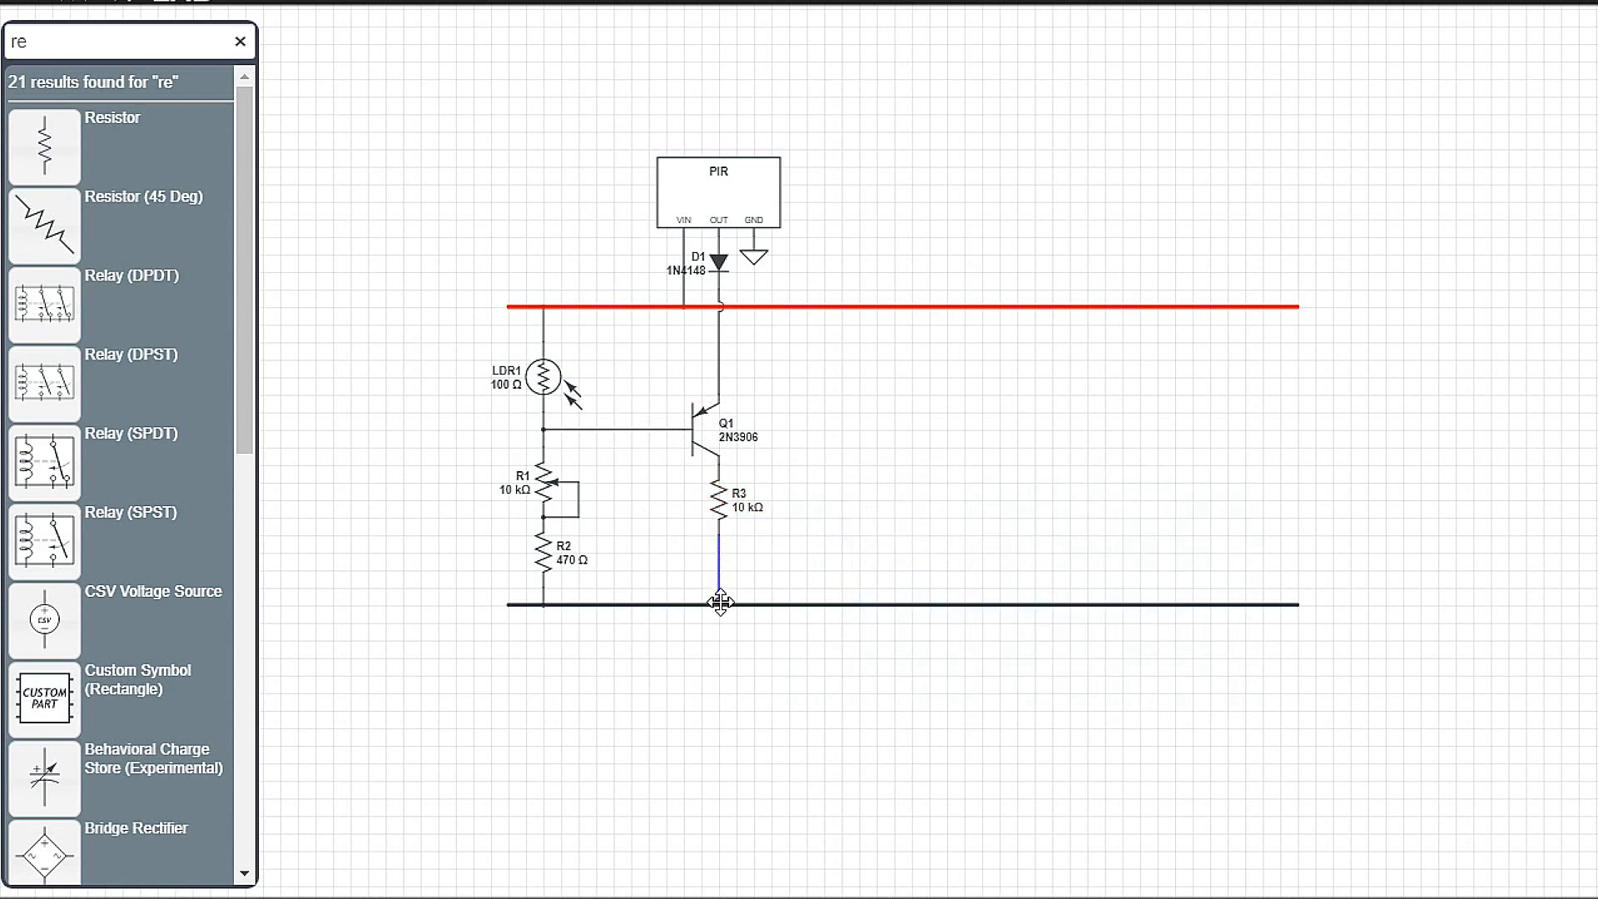
text(si)
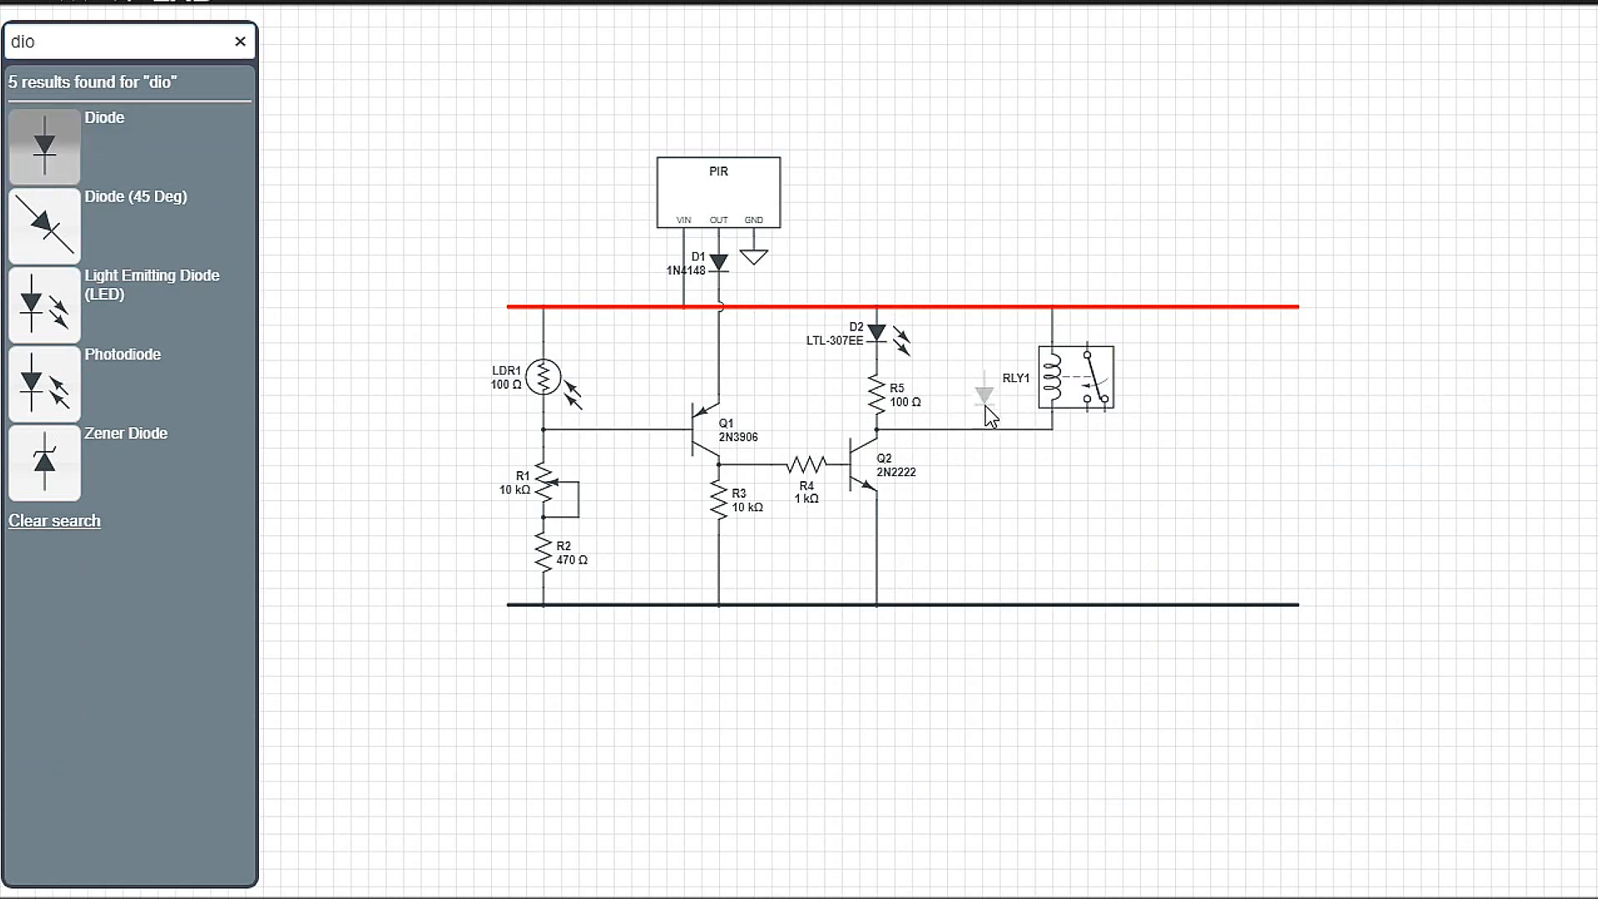
- Place 1N4007 diode D3 across the relay coil of RLY1
click(985, 398)
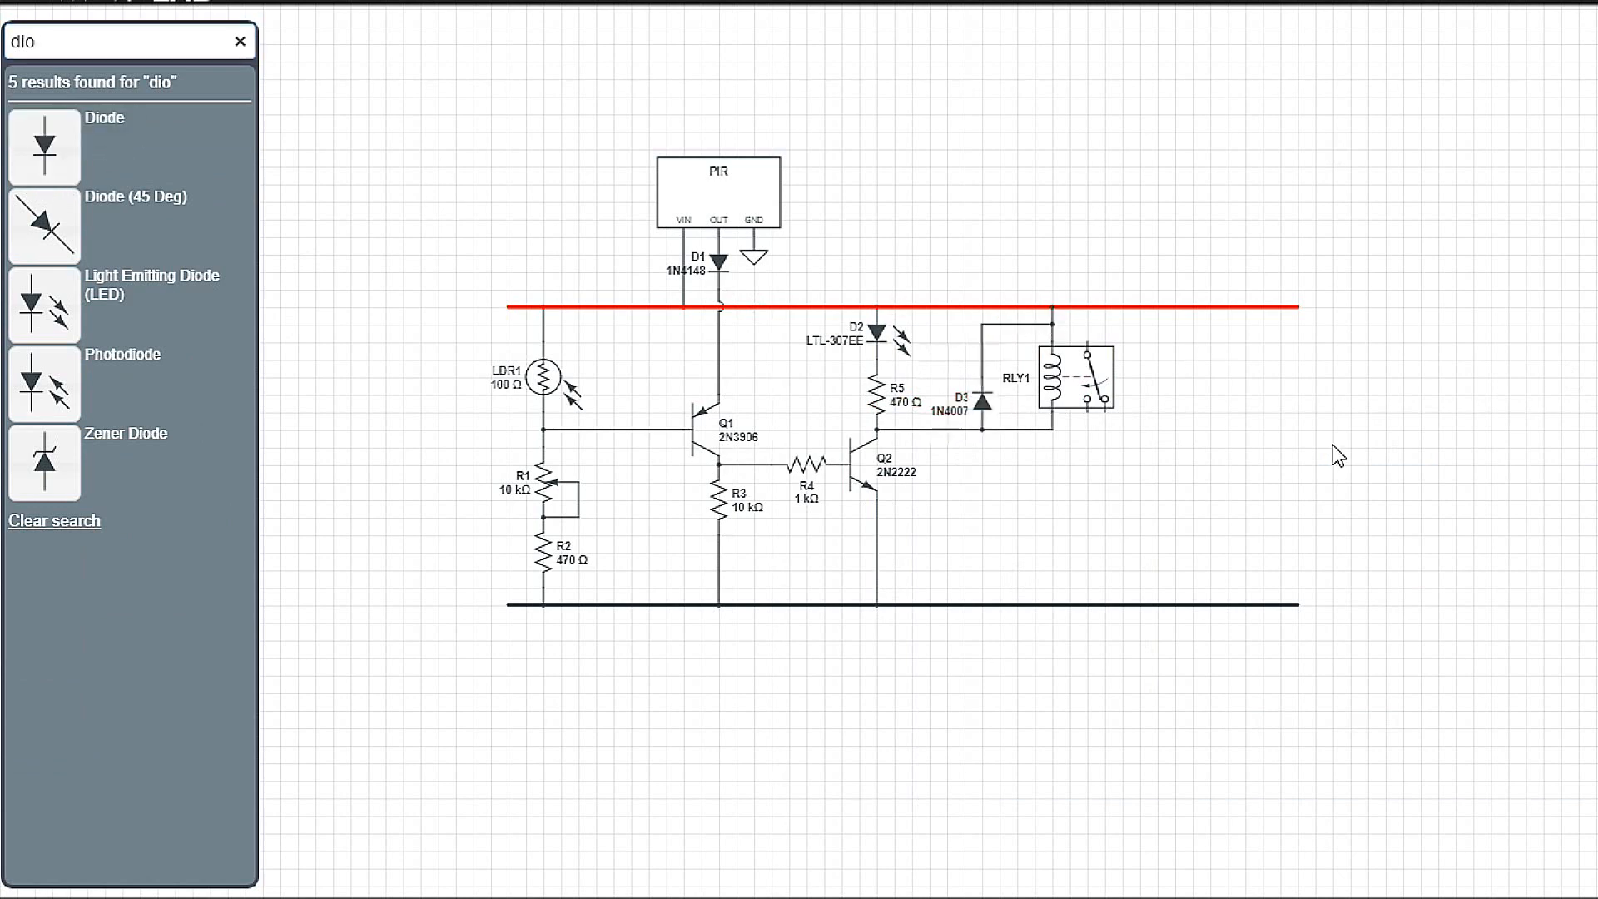
click(716, 193)
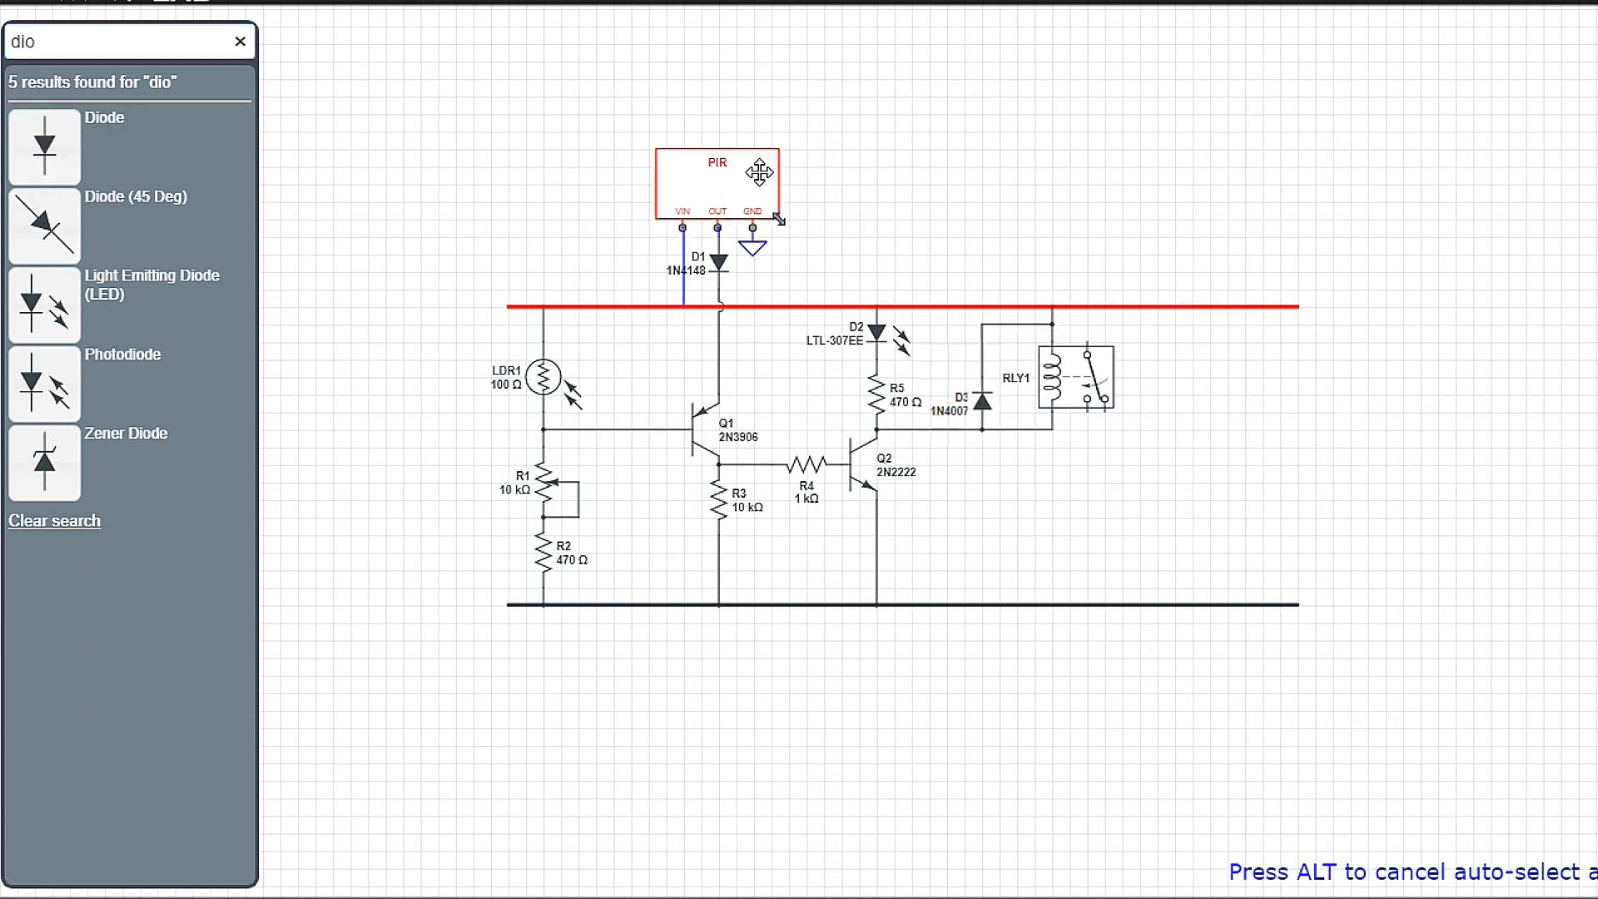